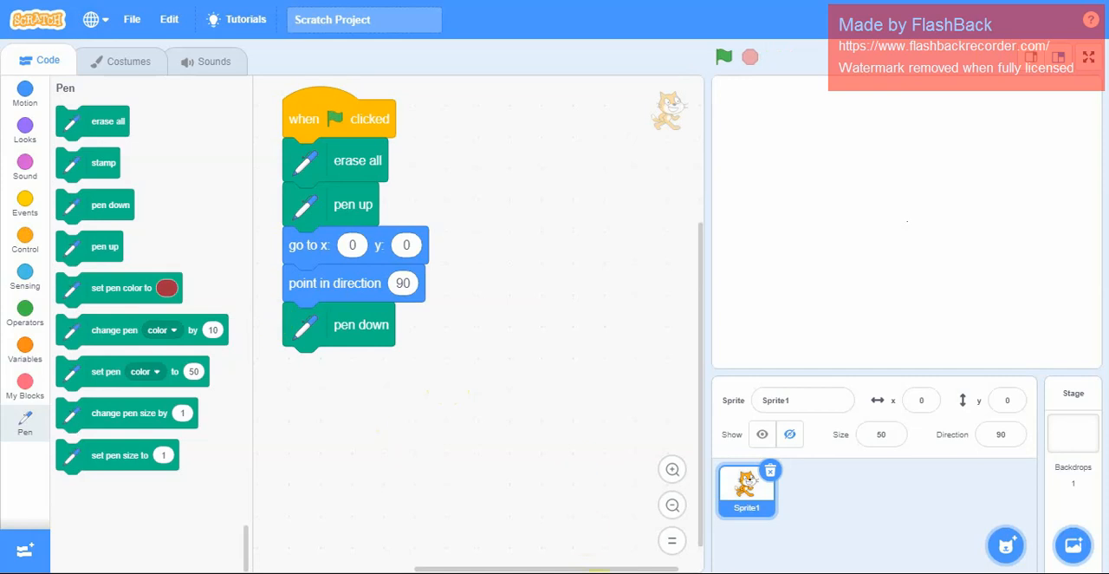
pyautogui.moveTo(335, 433)
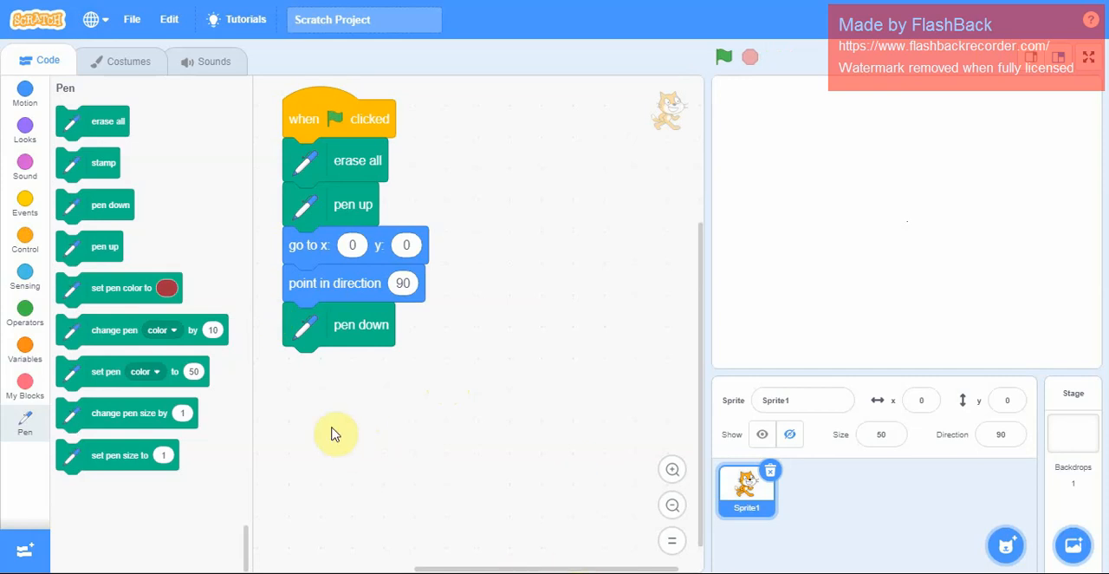
pyautogui.moveTo(684, 436)
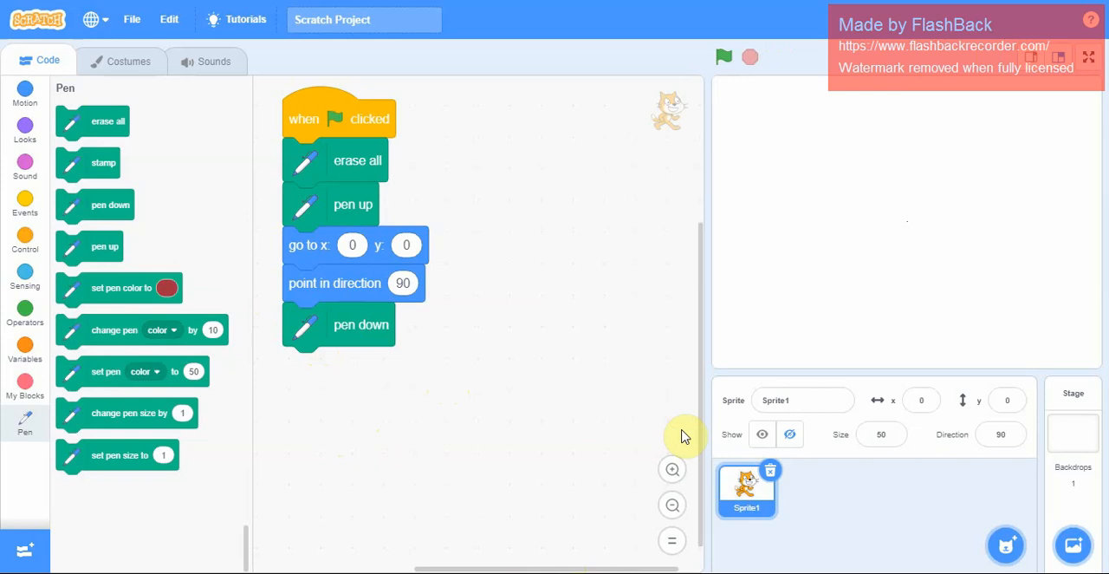
# Step: Turn on the Show toggle so the cat sprite appears on the stage
pyautogui.click(762, 434)
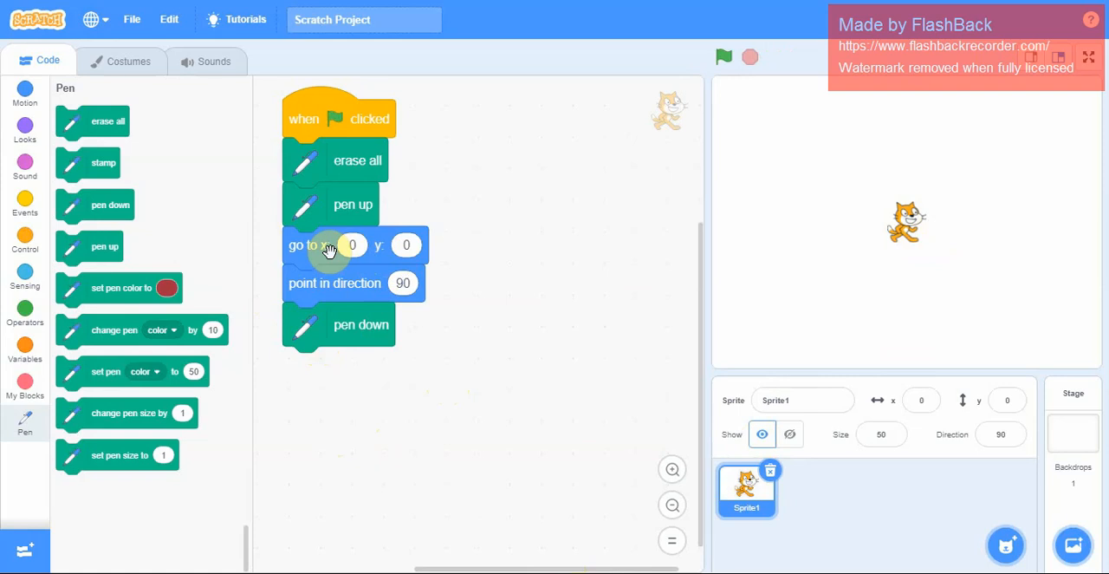
pyautogui.moveTo(113, 330)
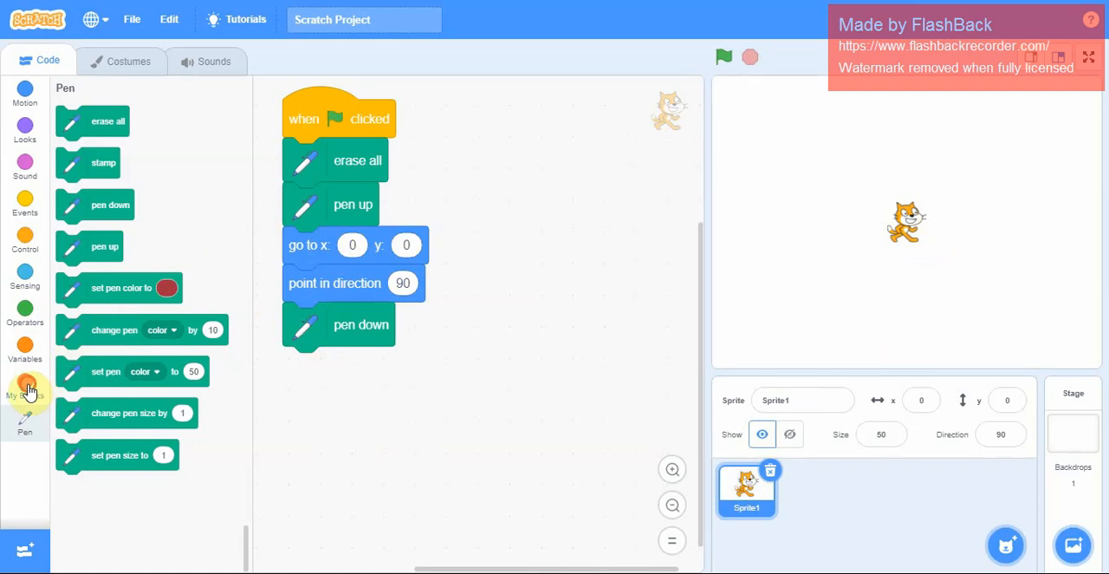
# Step: Define a custom block named darwRectangle with number inputs length and breadth
pyautogui.click(26, 388)
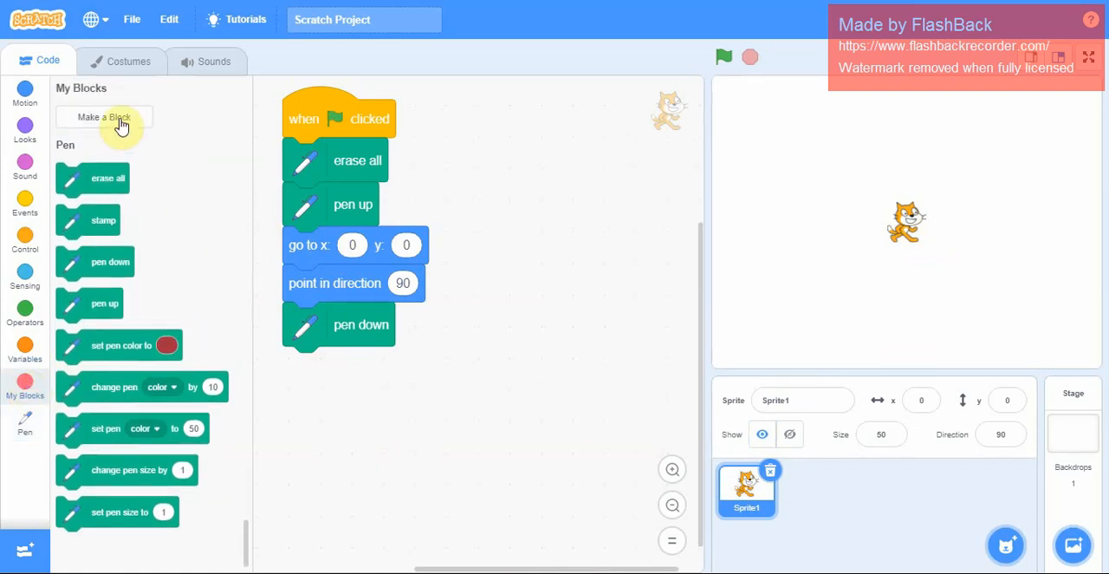
pyautogui.click(104, 117)
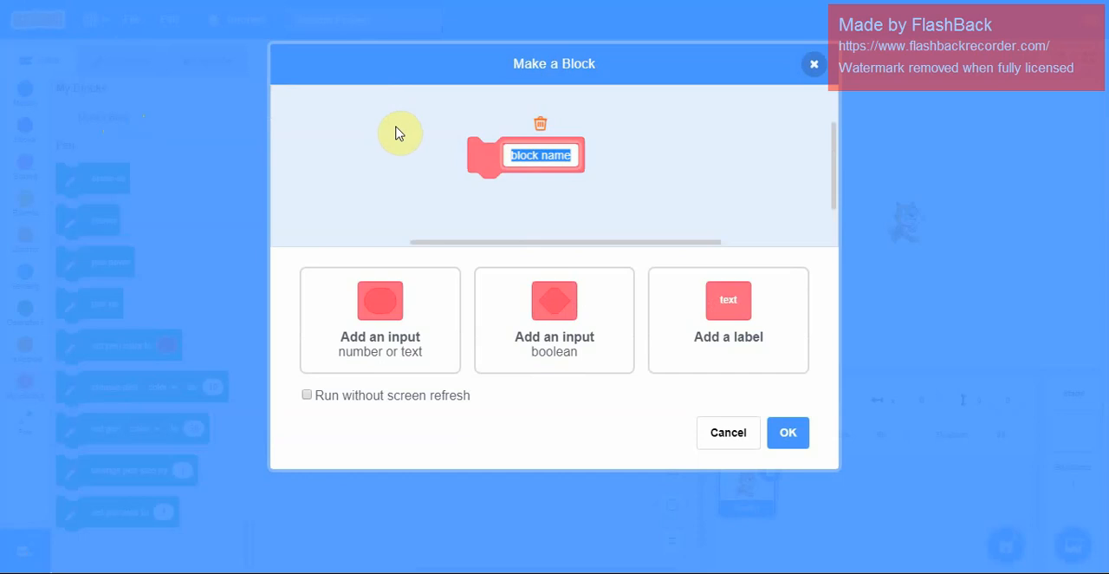
pyautogui.write('darwRect')
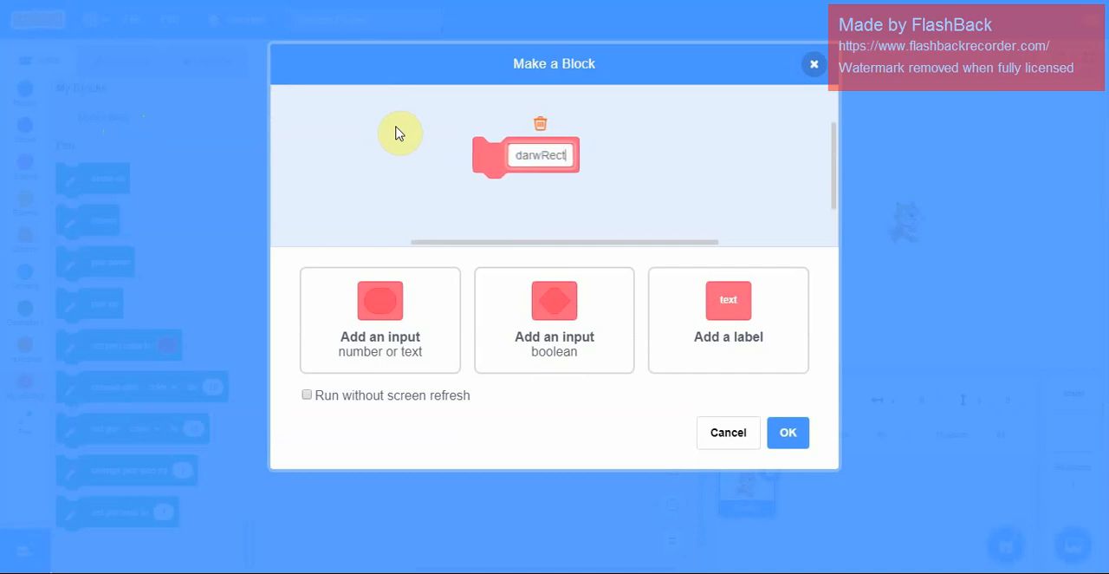
pyautogui.write('angle')
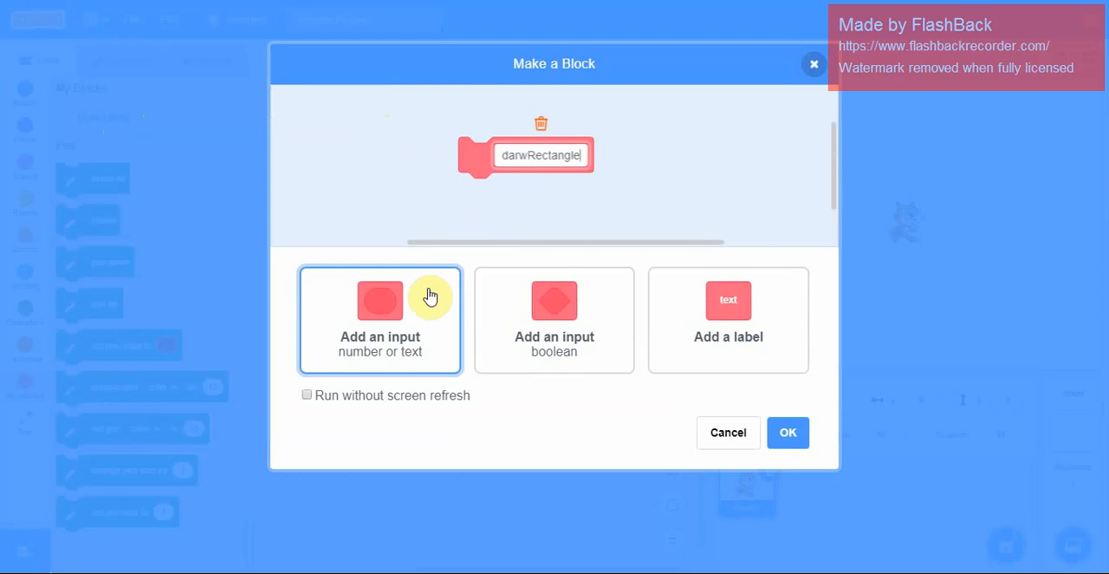
pyautogui.moveTo(388, 315)
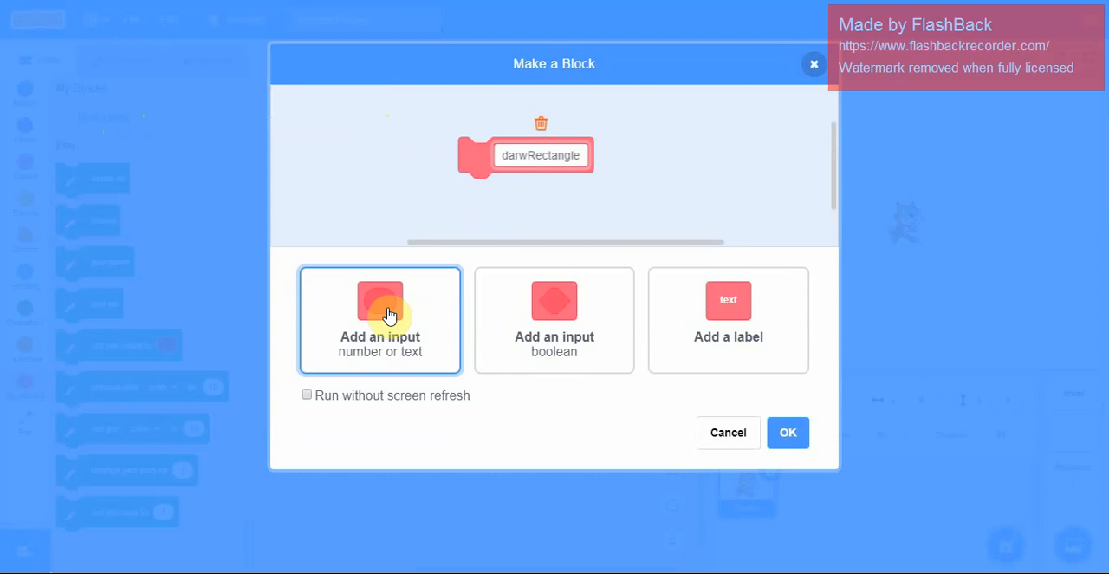
pyautogui.click(380, 319)
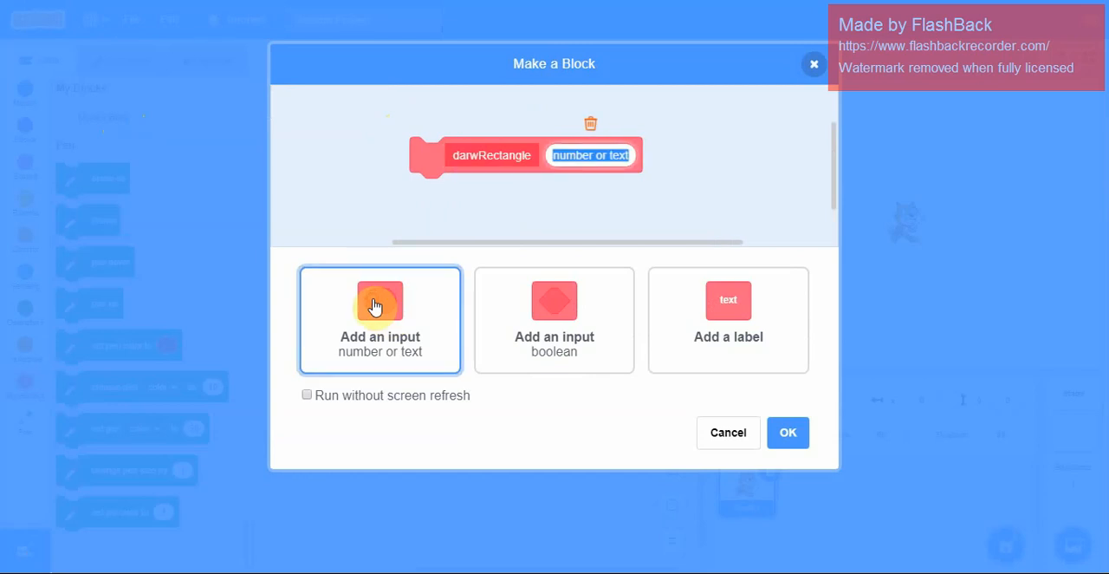
pyautogui.write('len')
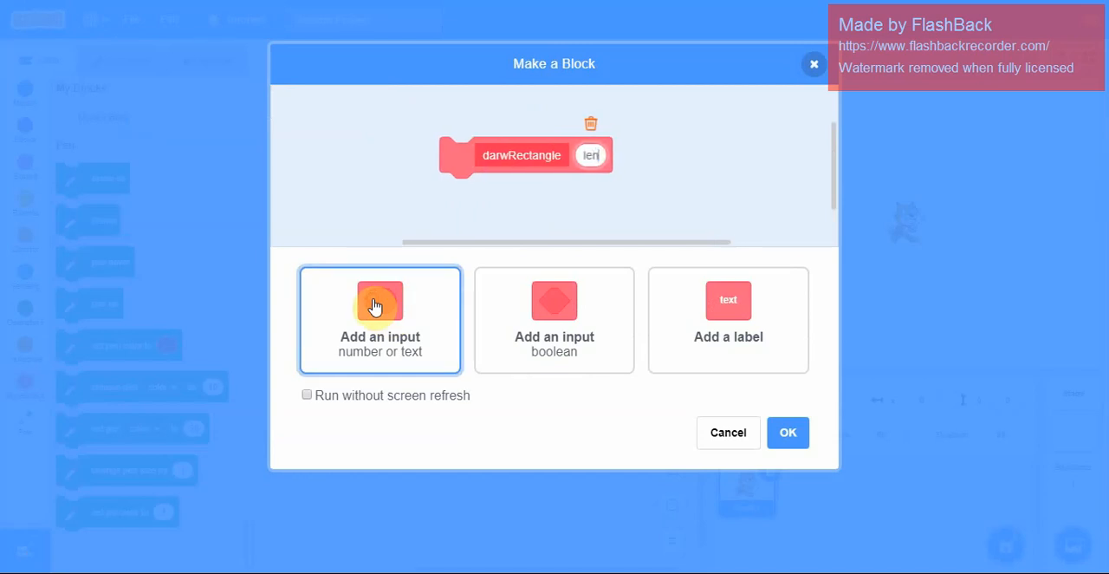
pyautogui.click(379, 319)
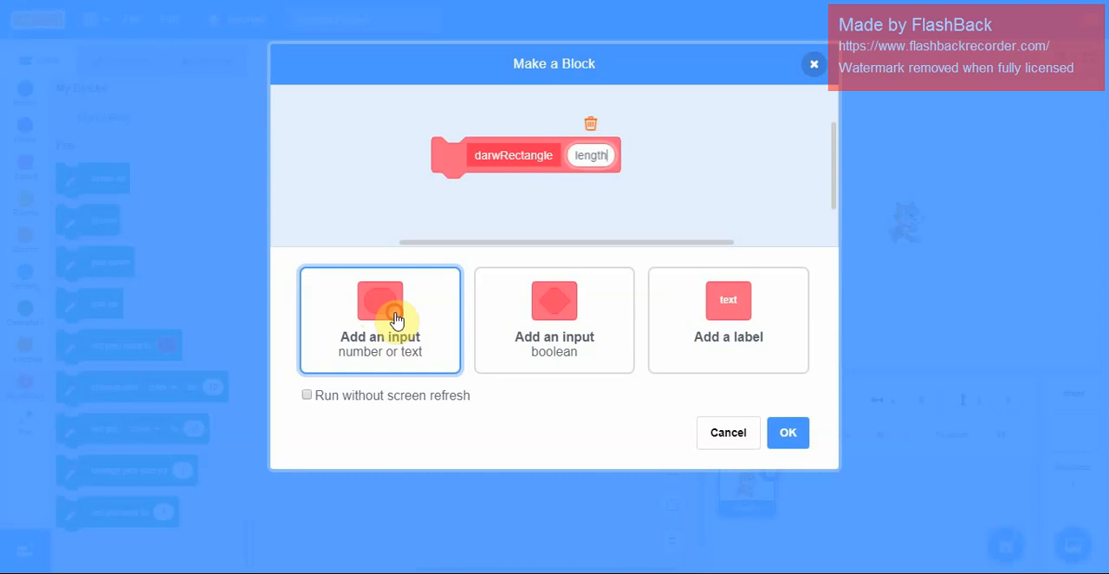
pyautogui.click(380, 319)
pyautogui.write('breadth')
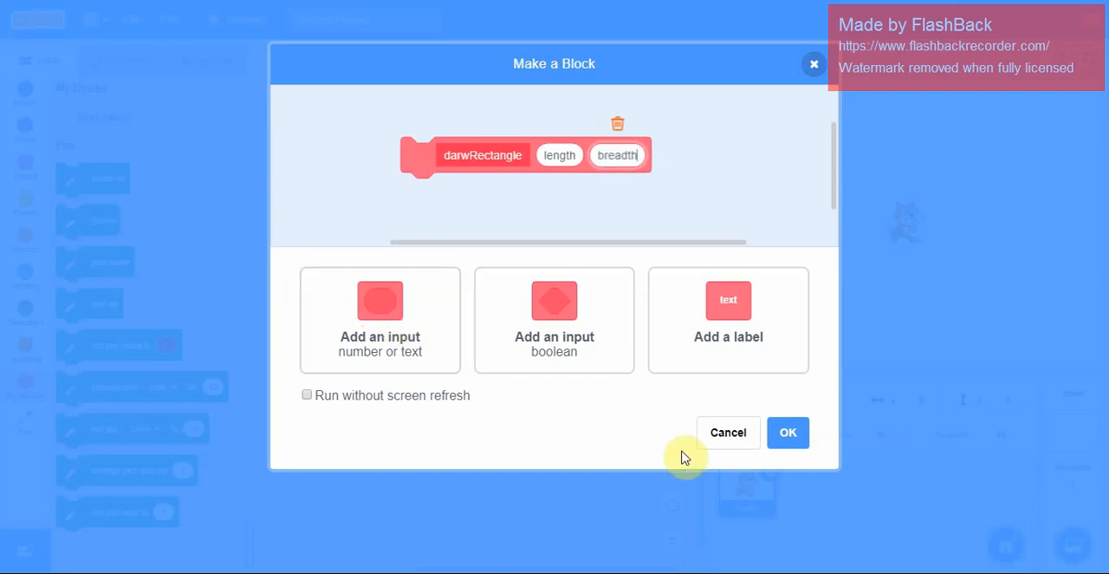
pyautogui.moveTo(787, 432)
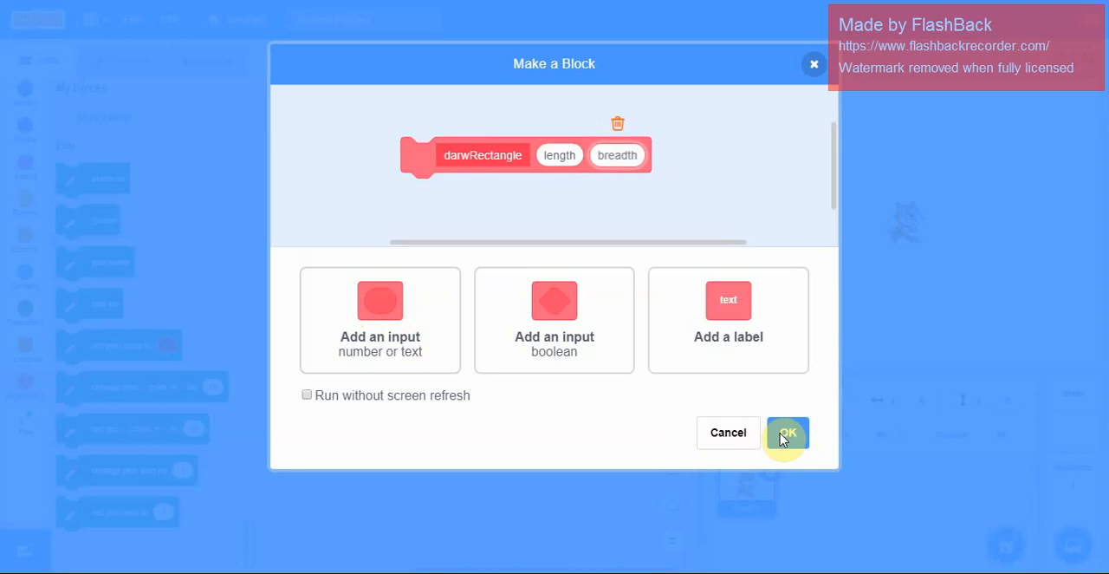
# Step: Confirm the darwRectangle block and attach a darwRectangle 100, 50 call under pen down
pyautogui.click(787, 432)
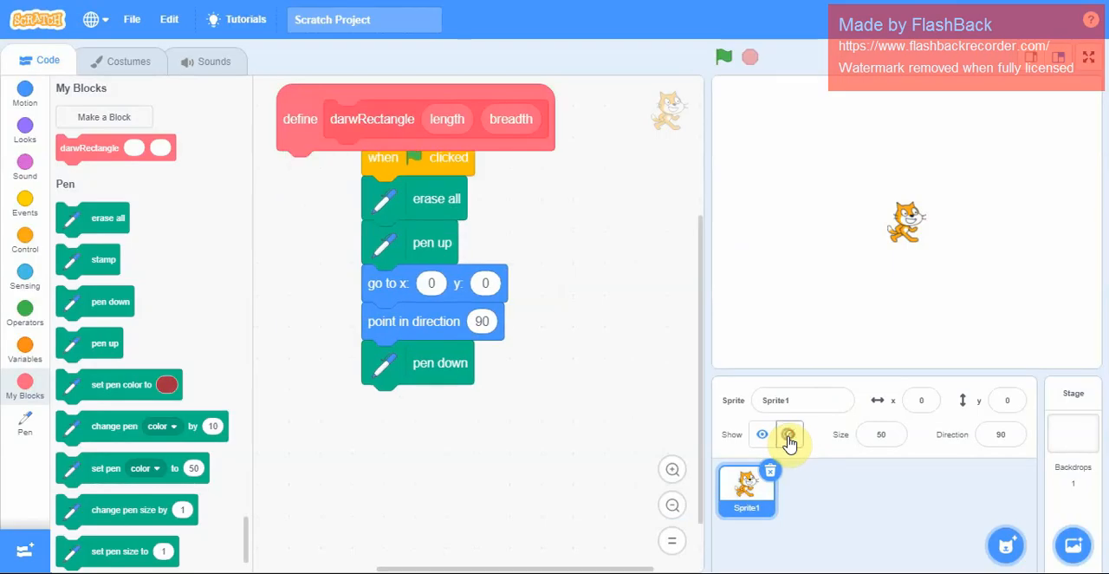
pyautogui.click(790, 434)
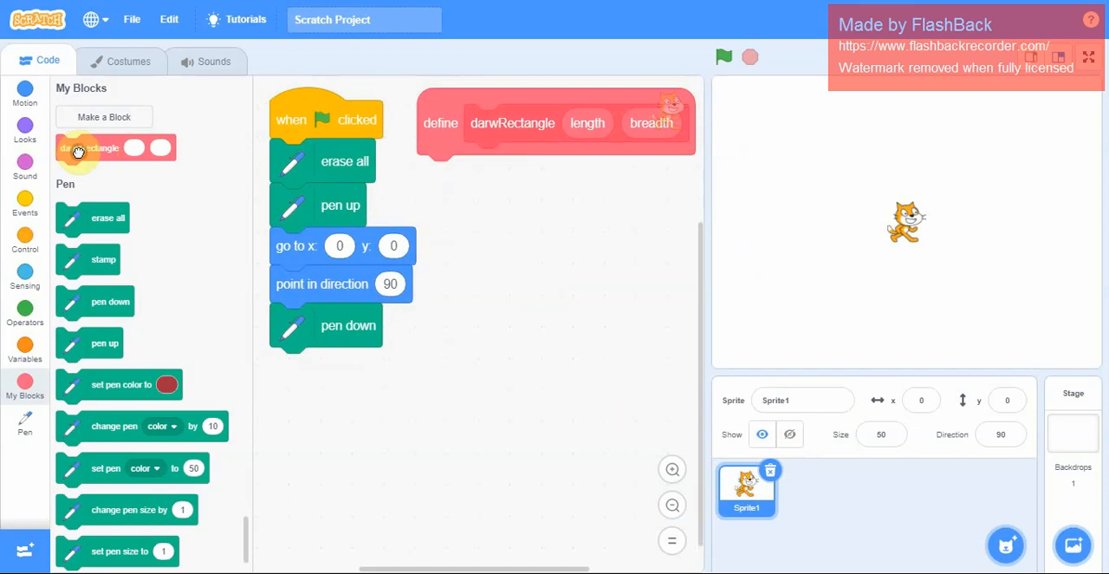
pyautogui.moveTo(134, 177)
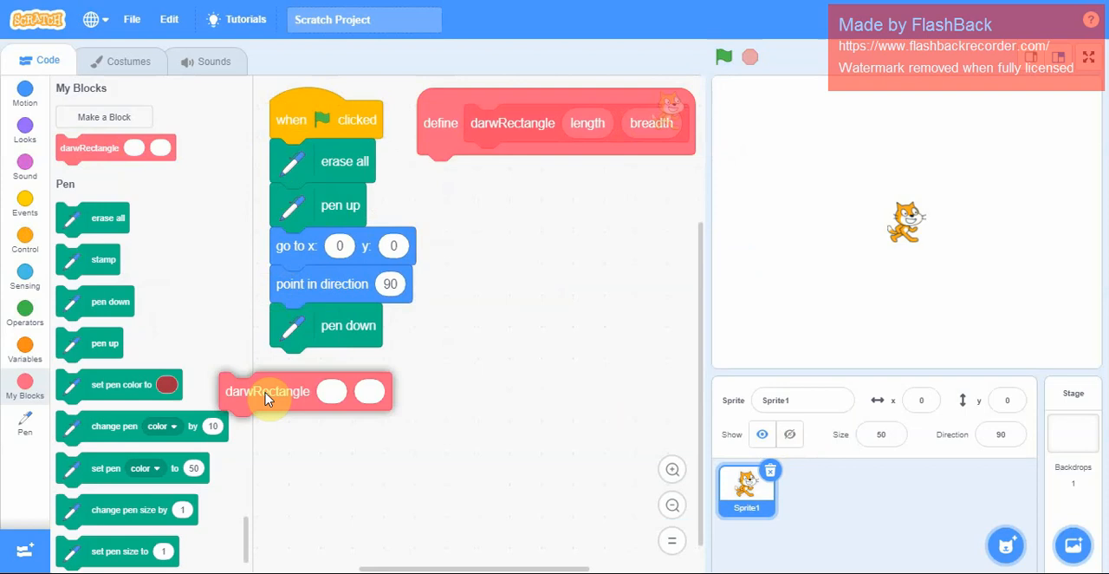
pyautogui.moveTo(268, 391); pyautogui.dragTo(319, 365)
pyautogui.write('50')
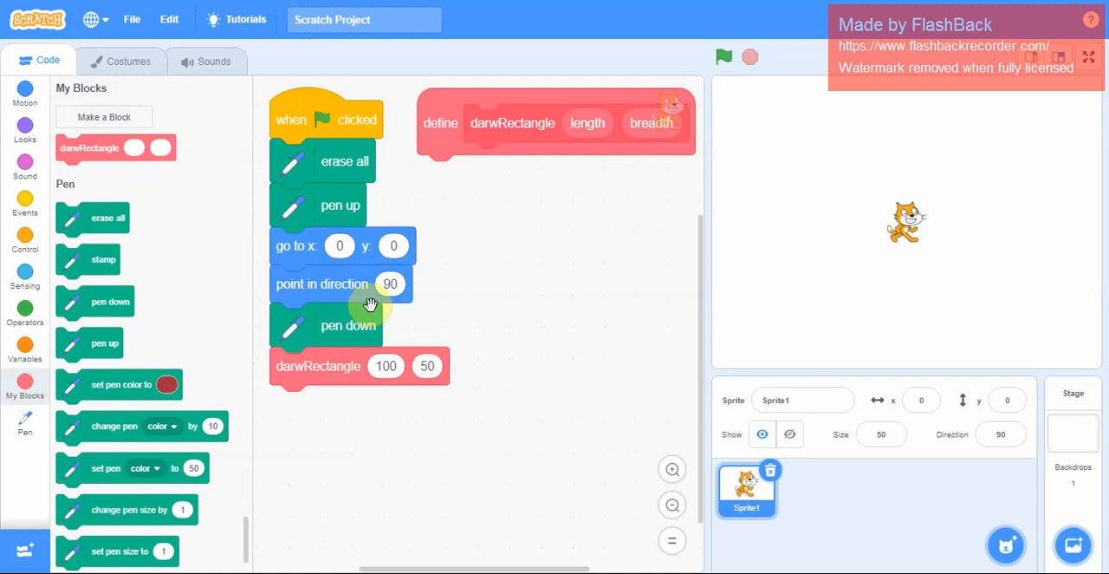
pyautogui.moveTo(26, 94)
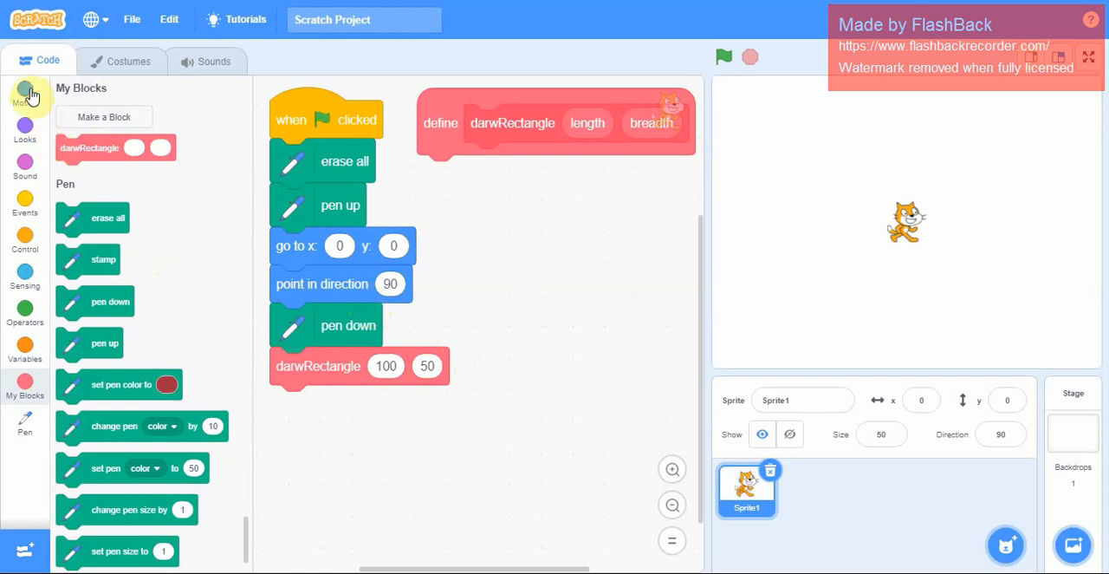
# Step: Add move length, turn 90, move breadth, turn 90 to the darwRectangle definition, testing runs
pyautogui.click(24, 91)
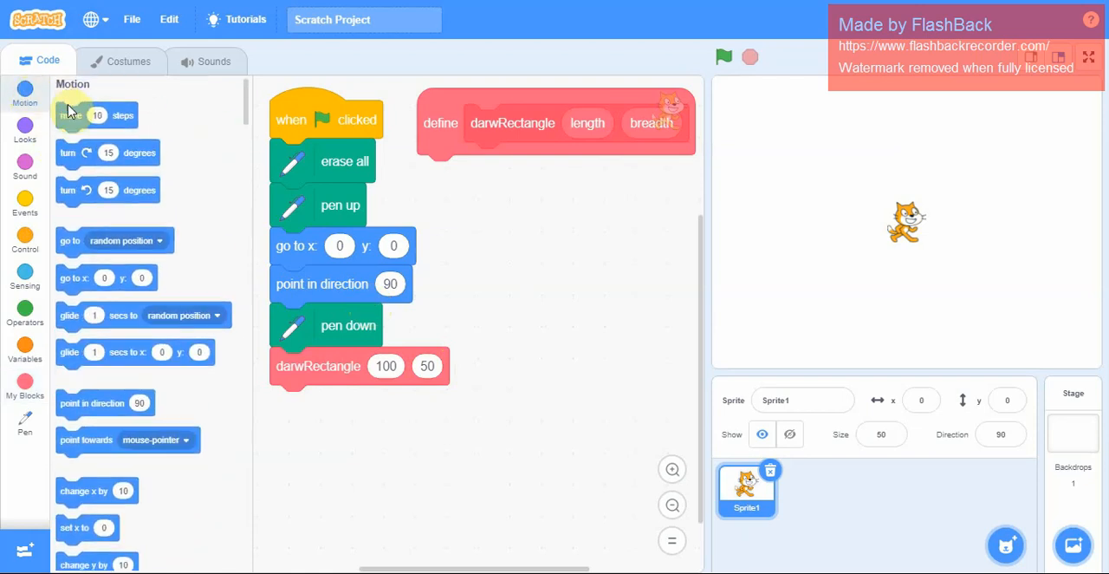
pyautogui.moveTo(97, 114); pyautogui.dragTo(485, 179)
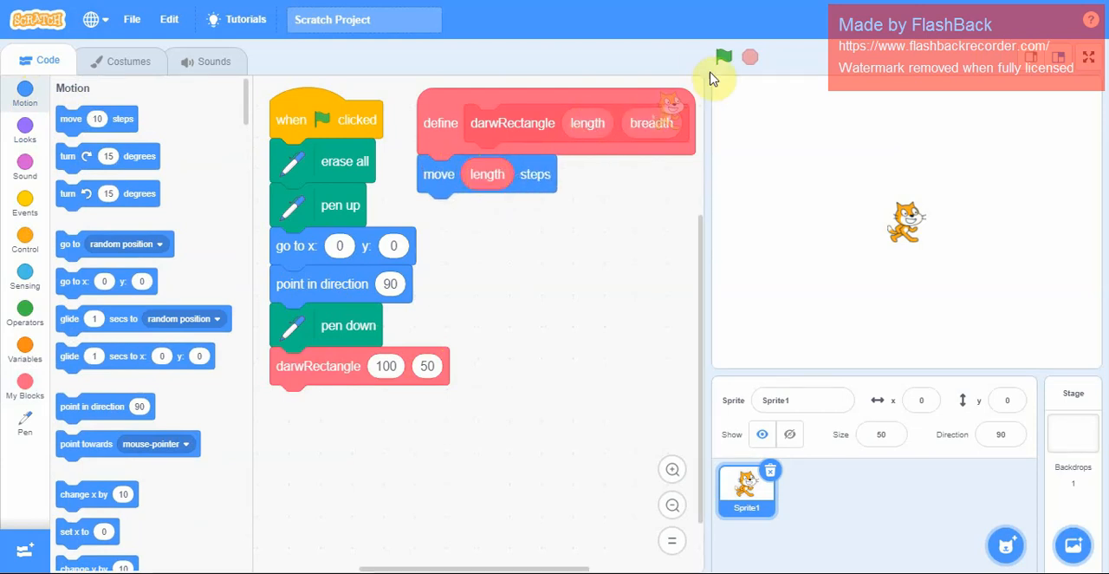
pyautogui.click(724, 58)
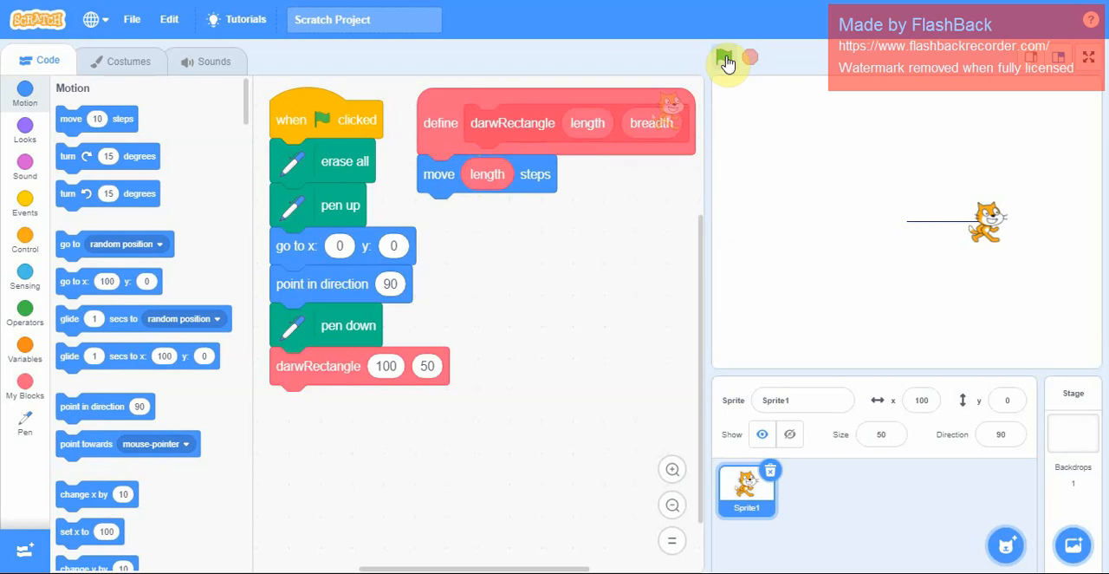
pyautogui.click(723, 57)
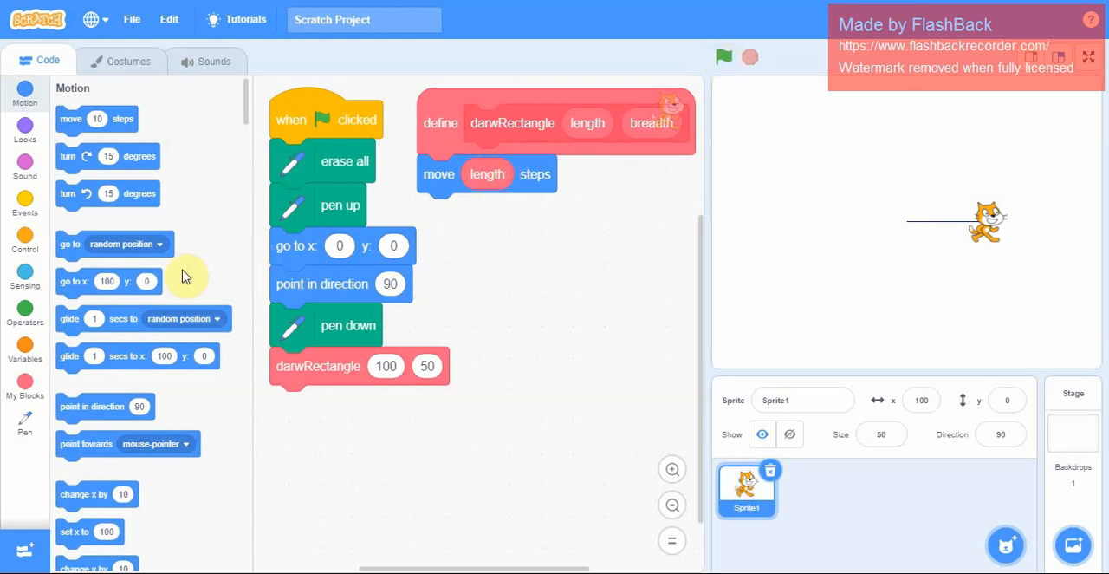
pyautogui.moveTo(108, 193); pyautogui.dragTo(390, 220)
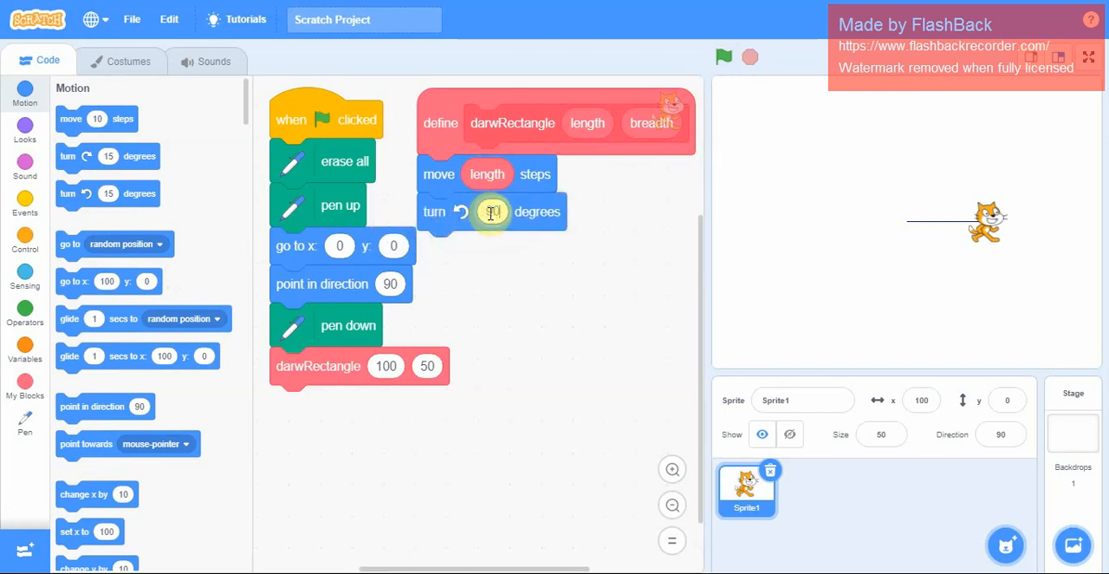
pyautogui.click(724, 57)
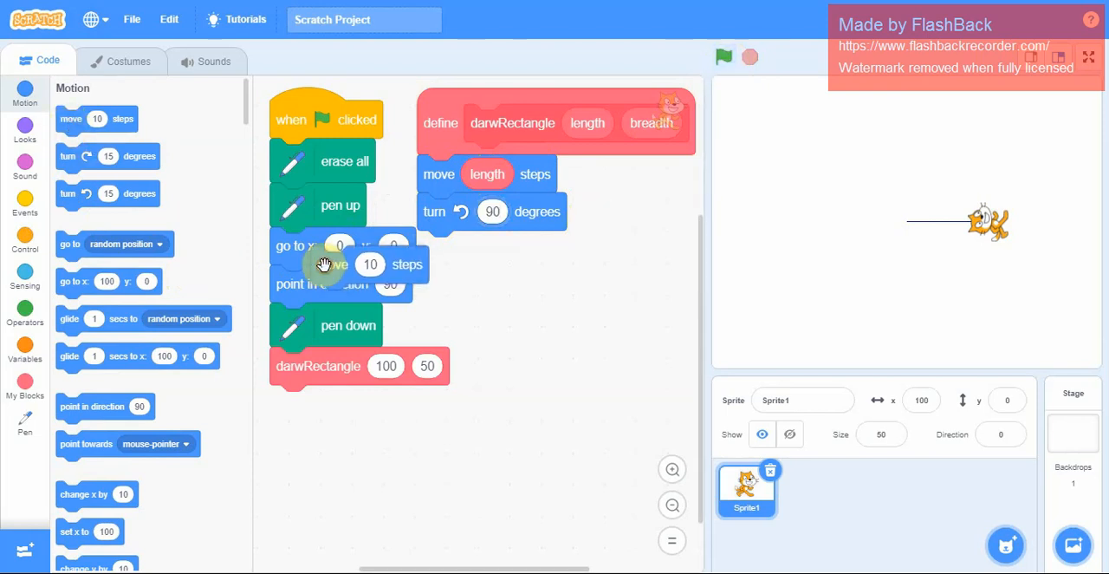
pyautogui.moveTo(347, 264); pyautogui.dragTo(476, 249)
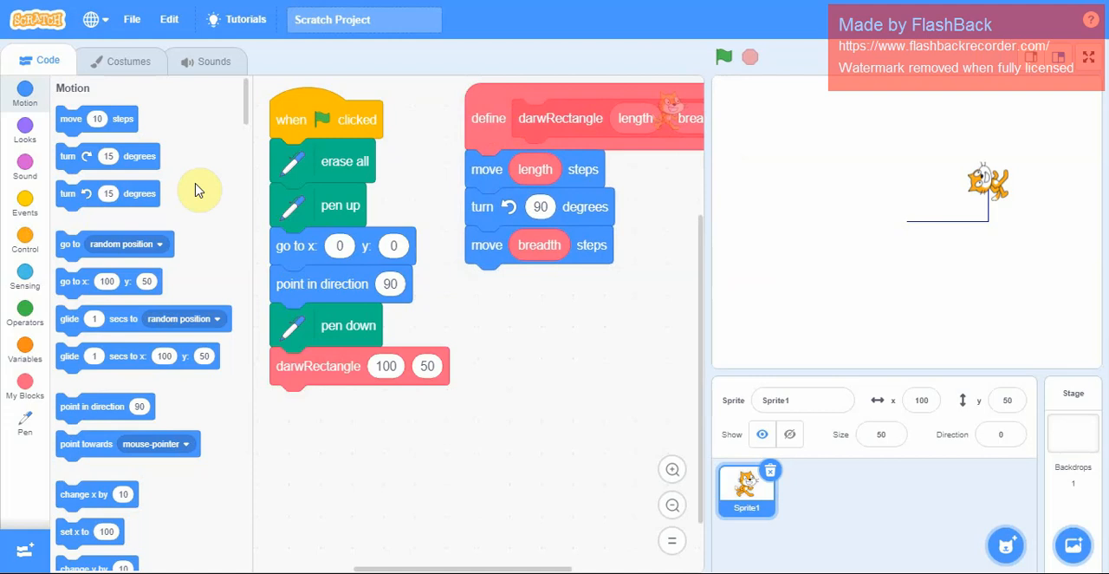
pyautogui.moveTo(108, 193); pyautogui.dragTo(564, 302)
pyautogui.write('90')
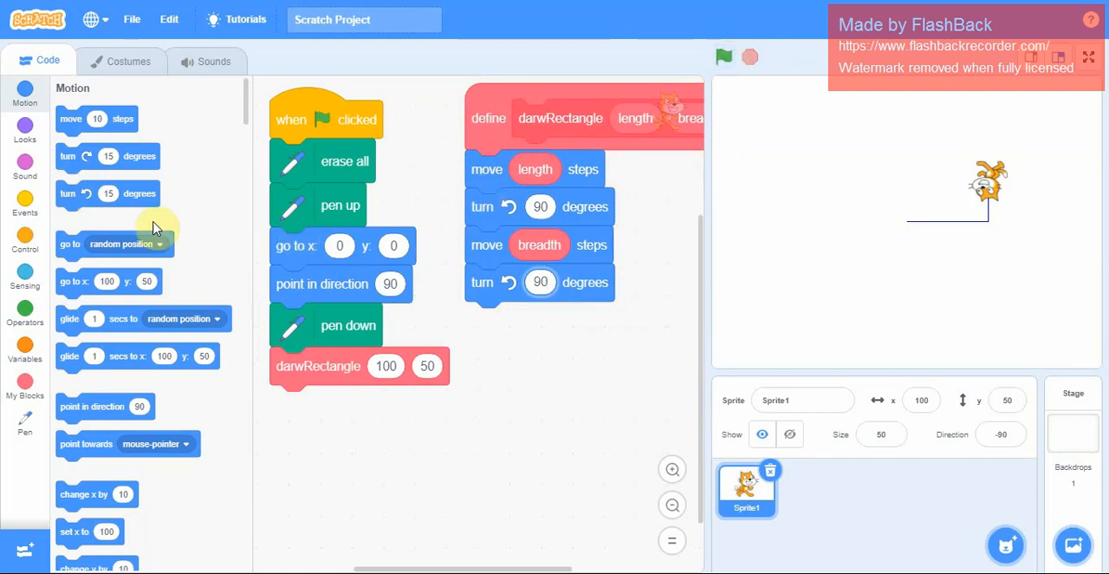
pyautogui.moveTo(392, 239)
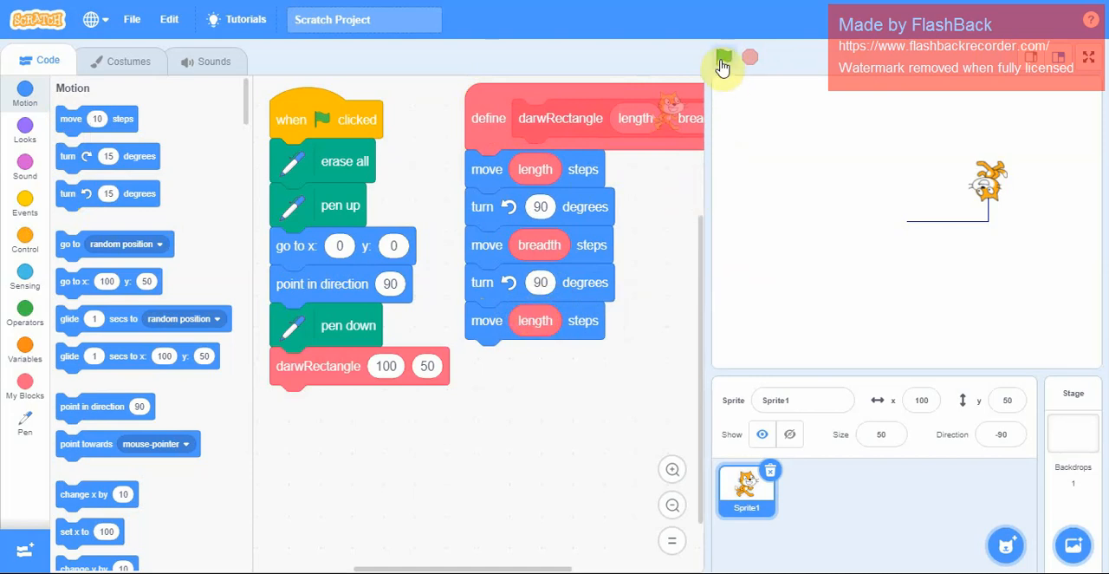
# Step: Append a third 90-degree turn and a move breadth step, testing with the green flag
pyautogui.click(724, 65)
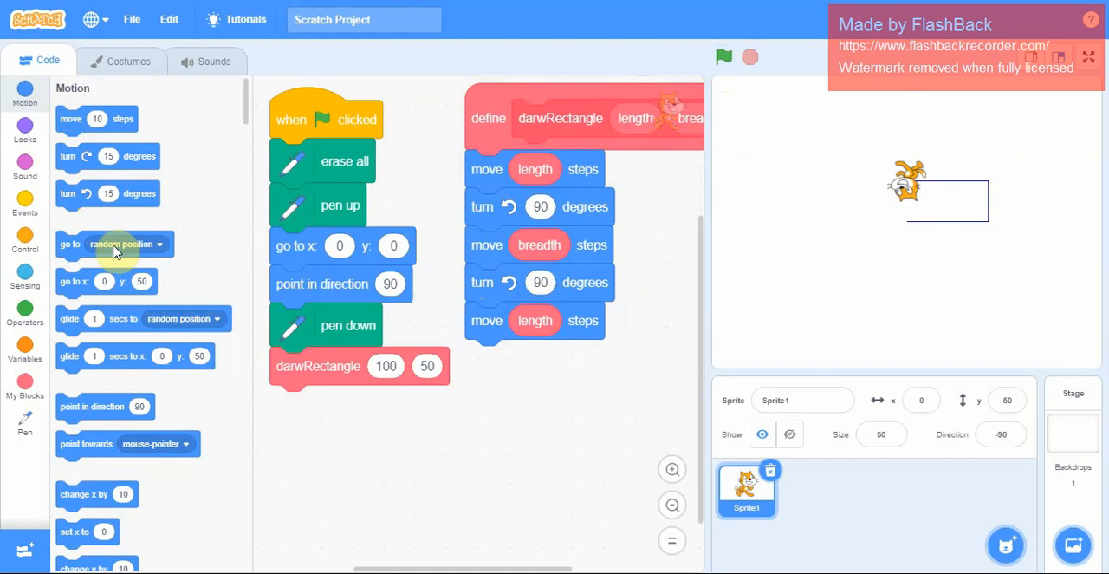
pyautogui.moveTo(108, 194); pyautogui.dragTo(355, 377)
pyautogui.write('90')
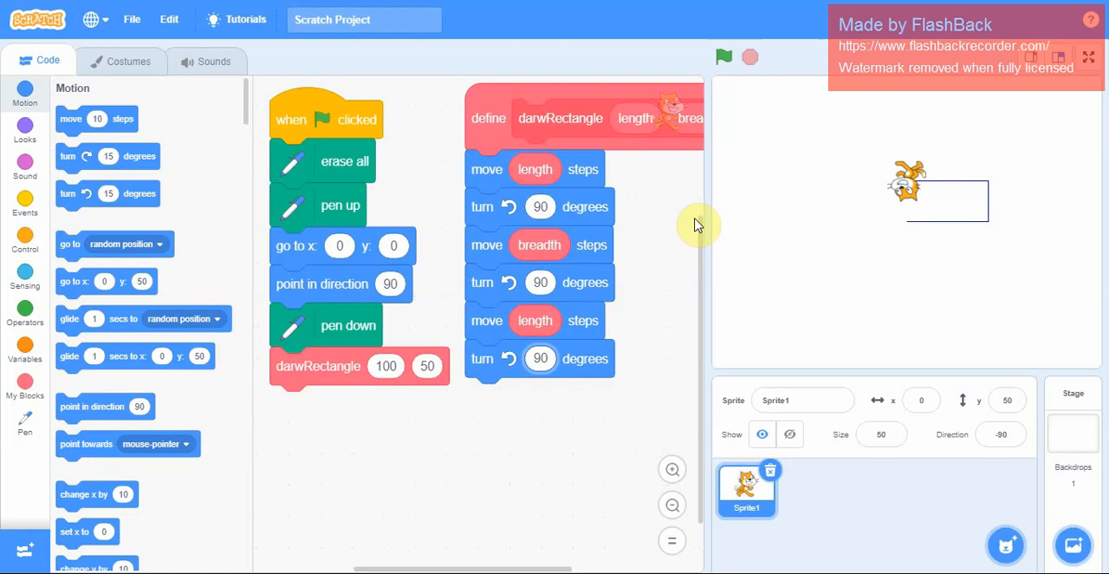
pyautogui.click(723, 56)
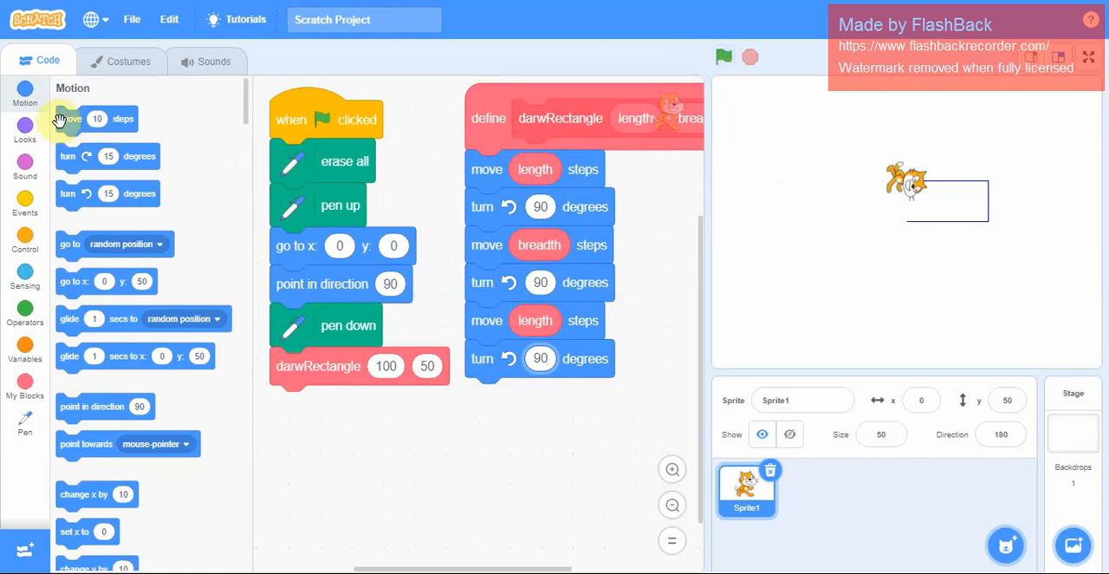
pyautogui.moveTo(95, 119); pyautogui.dragTo(531, 402)
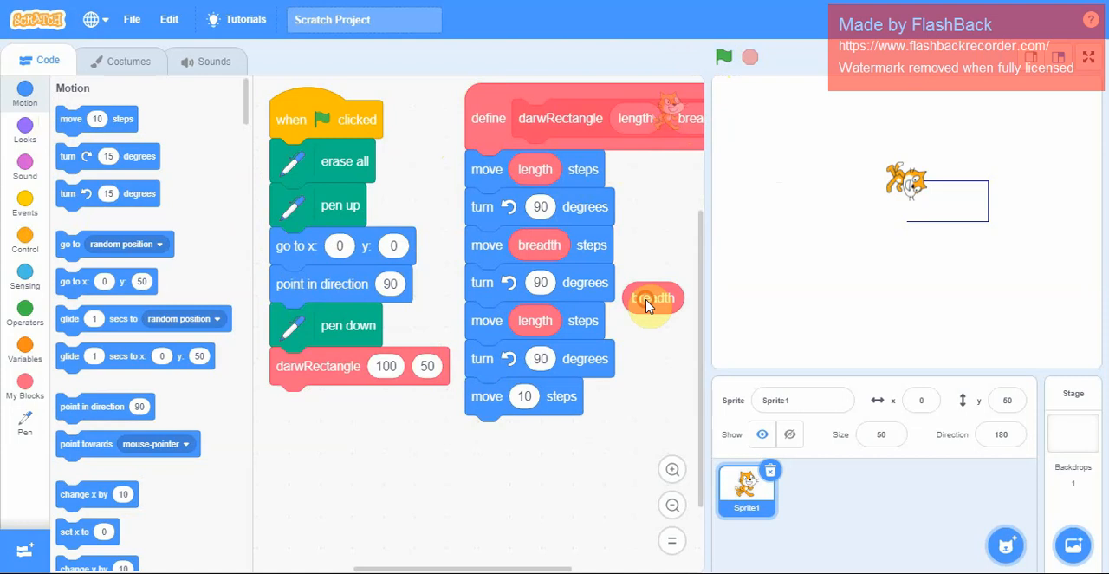
pyautogui.moveTo(652, 297); pyautogui.dragTo(546, 416)
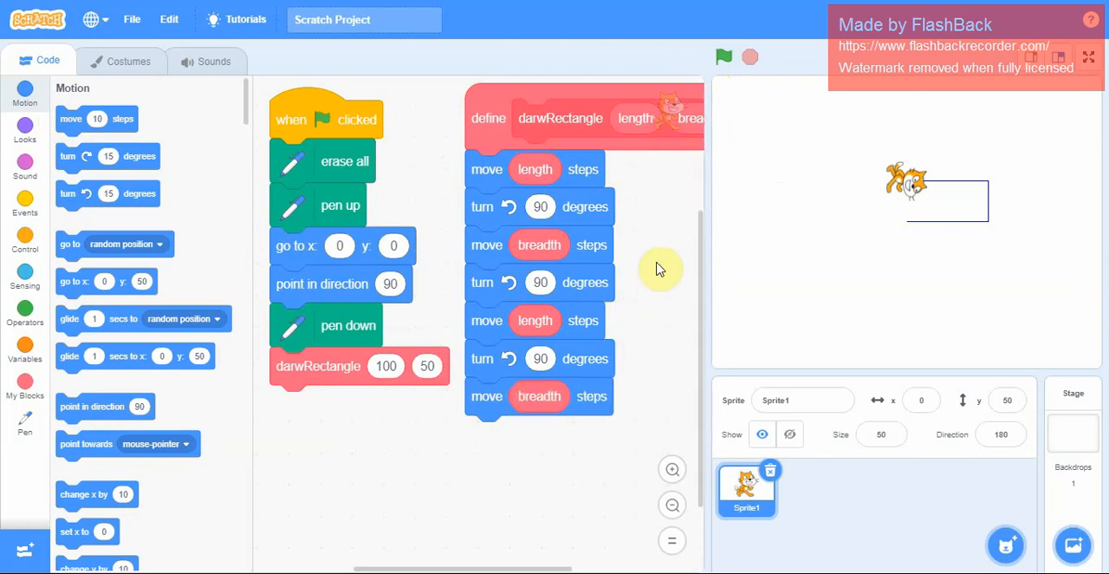
# Step: End darwRectangle with point in direction 90 and rerun to draw the closed rectangle
pyautogui.click(724, 56)
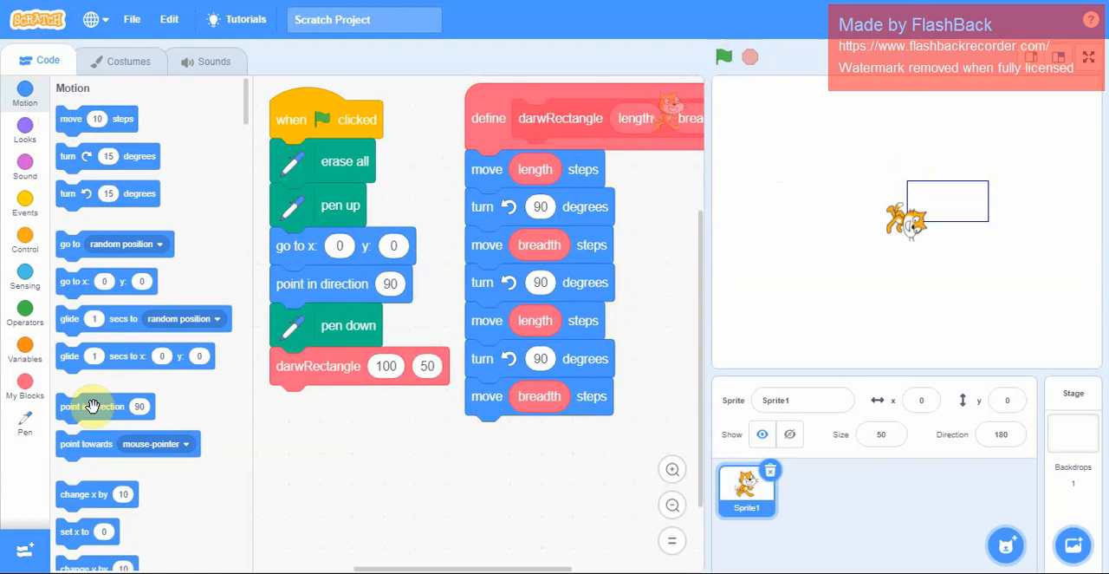
pyautogui.moveTo(104, 406); pyautogui.dragTo(506, 463)
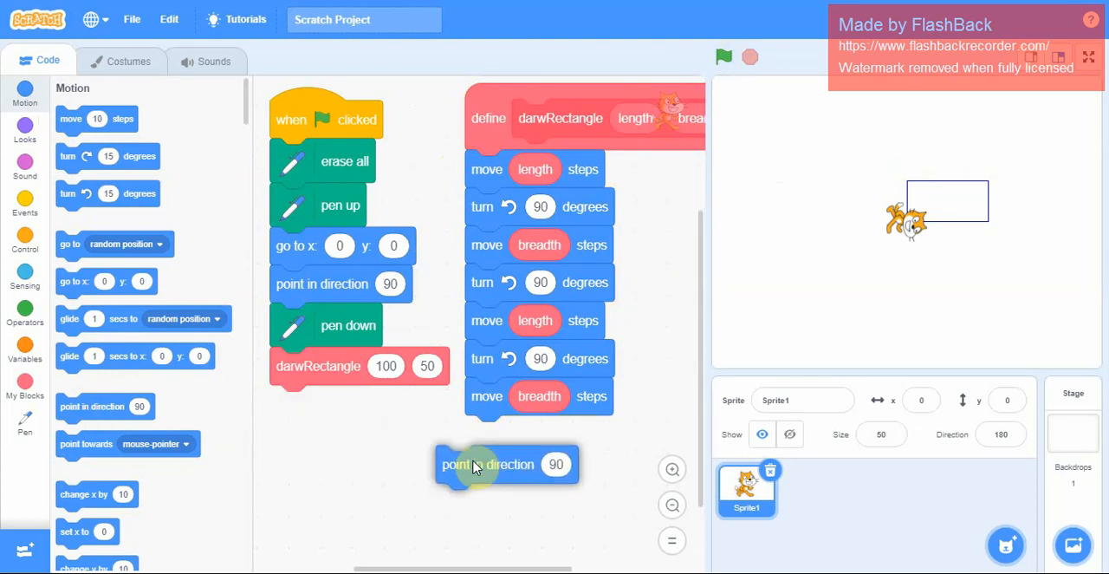
pyautogui.moveTo(507, 464); pyautogui.dragTo(535, 435)
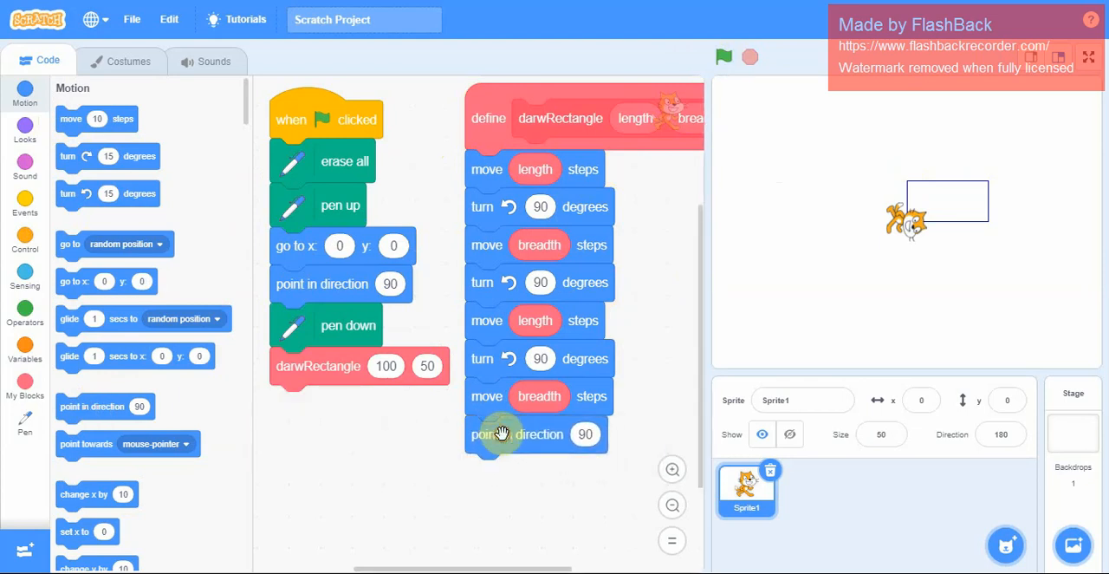
pyautogui.click(724, 57)
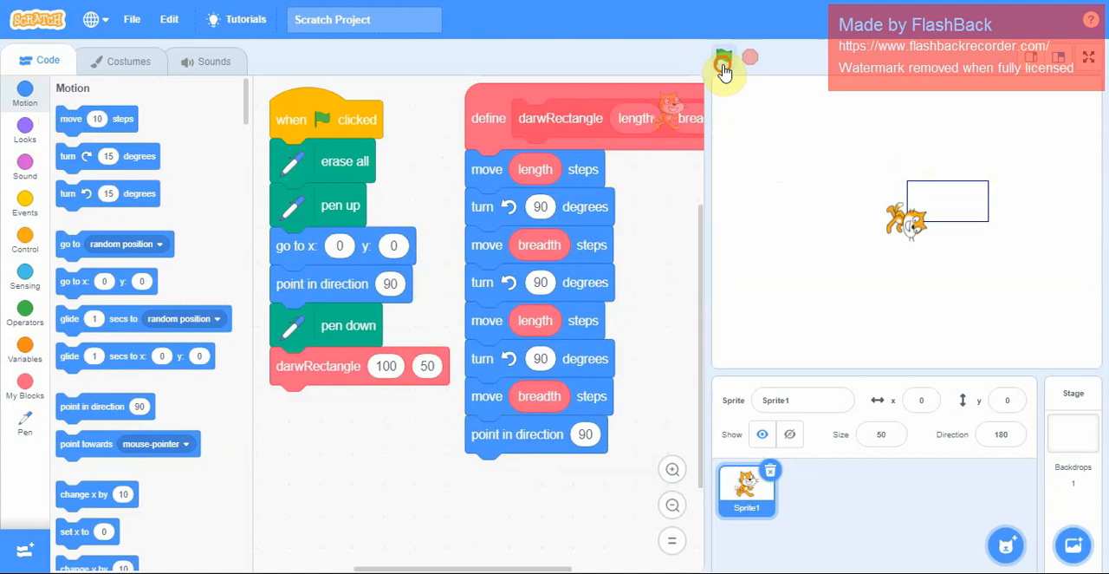
pyautogui.click(723, 56)
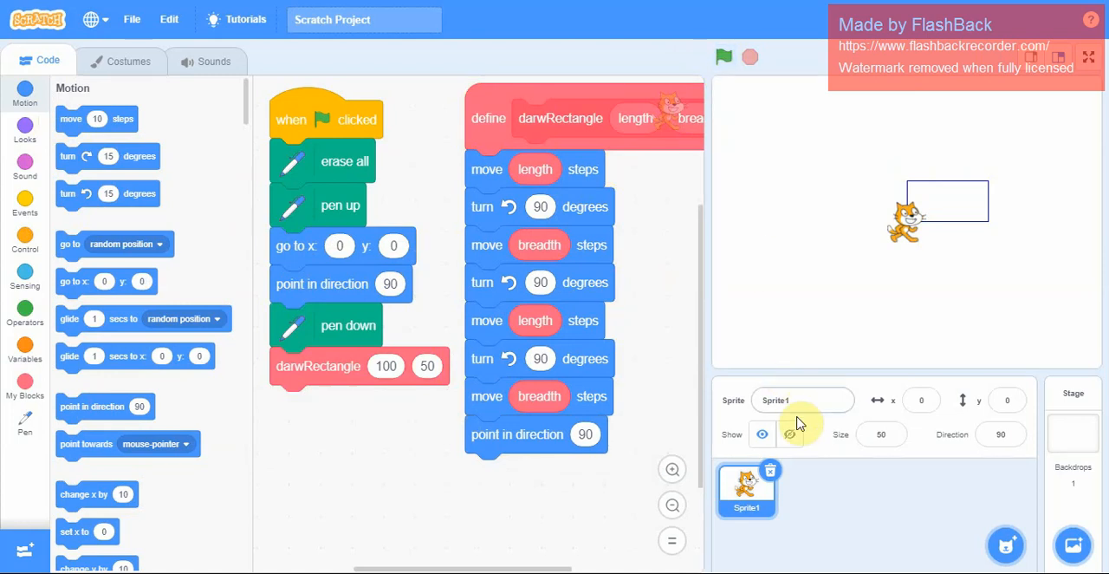
pyautogui.moveTo(795, 431)
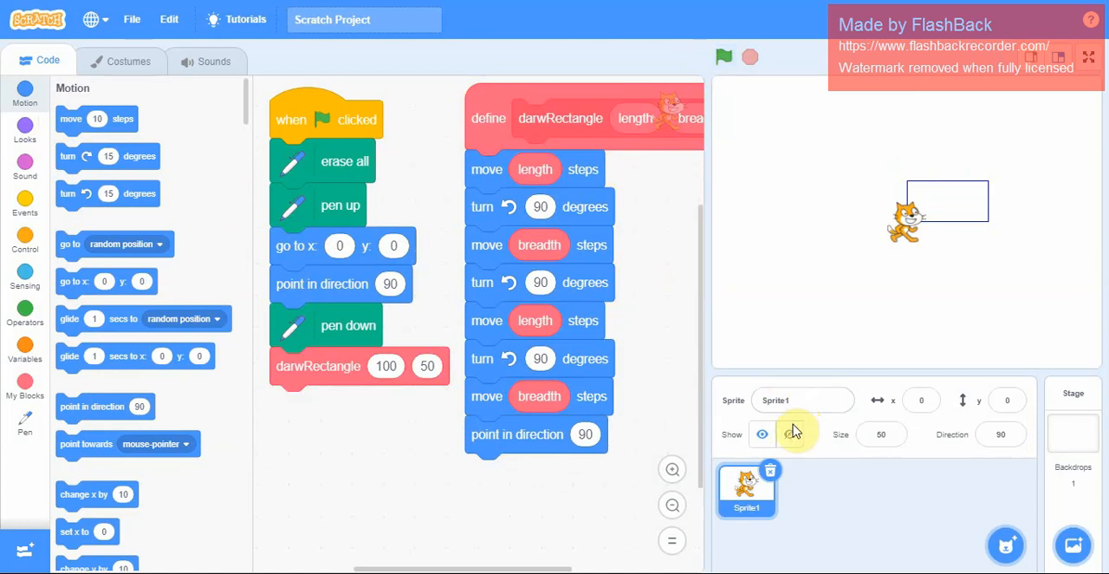
# Step: Toggle the cat sprite hidden, shown, then hidden again
pyautogui.click(789, 434)
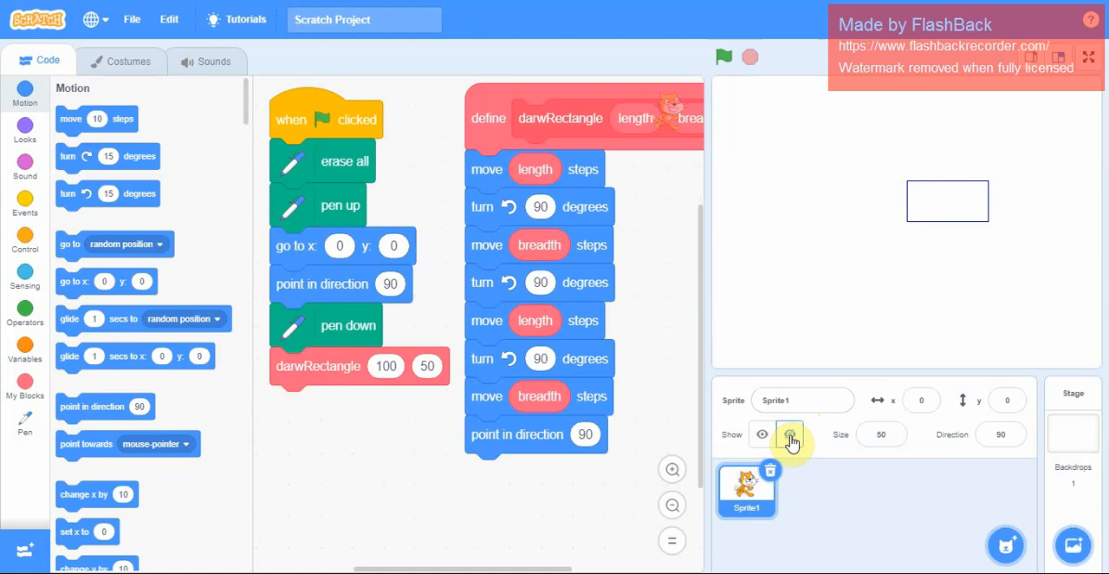
pyautogui.click(788, 434)
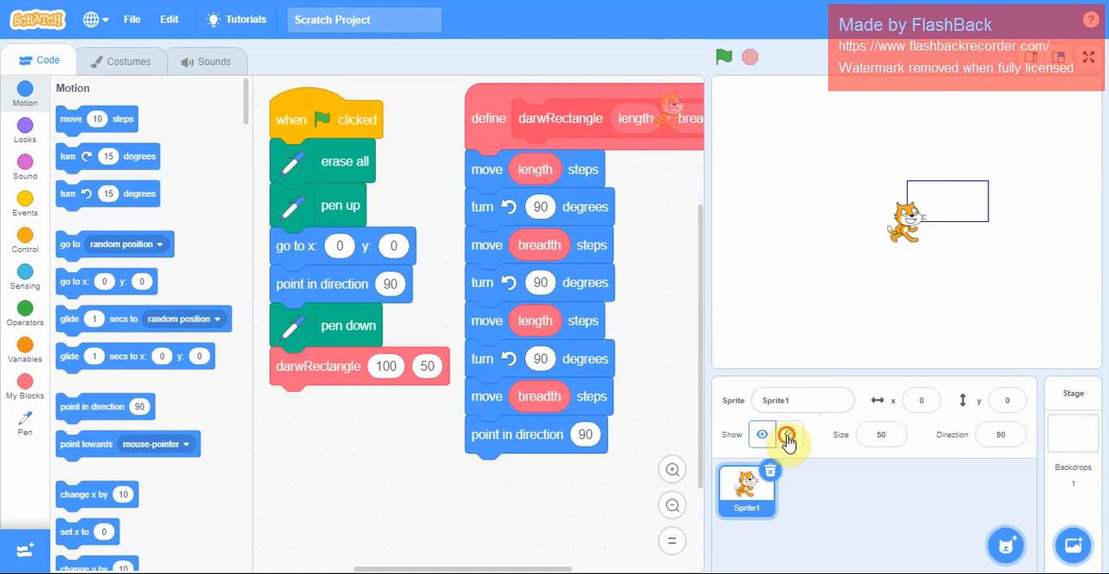
pyautogui.click(788, 434)
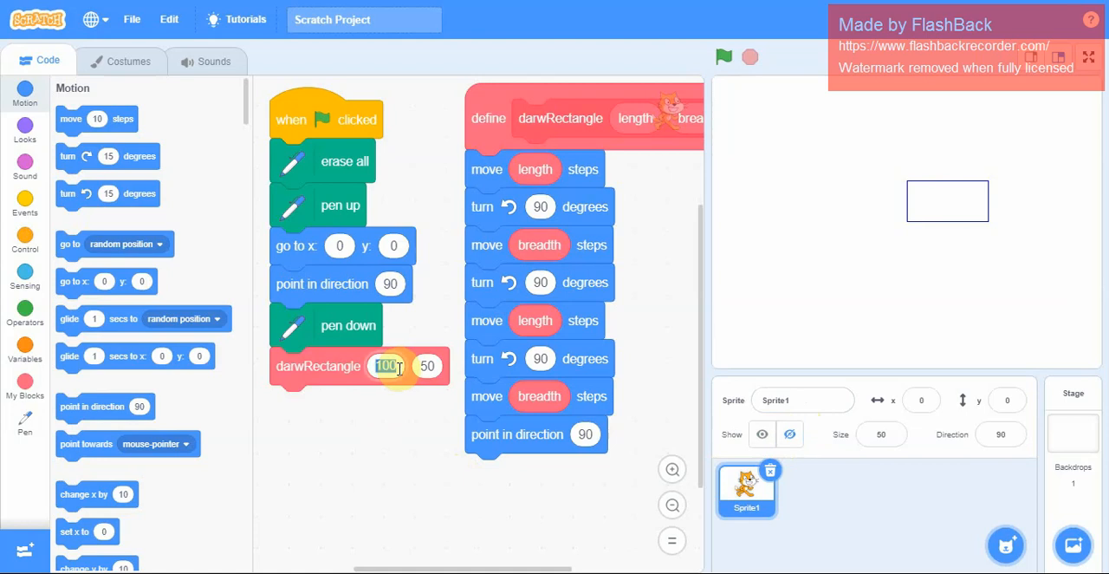
# Step: Change the darwRectangle call inputs to 200 and 150 and run the project
pyautogui.write('2')
pyautogui.click(427, 366)
pyautogui.write('150')
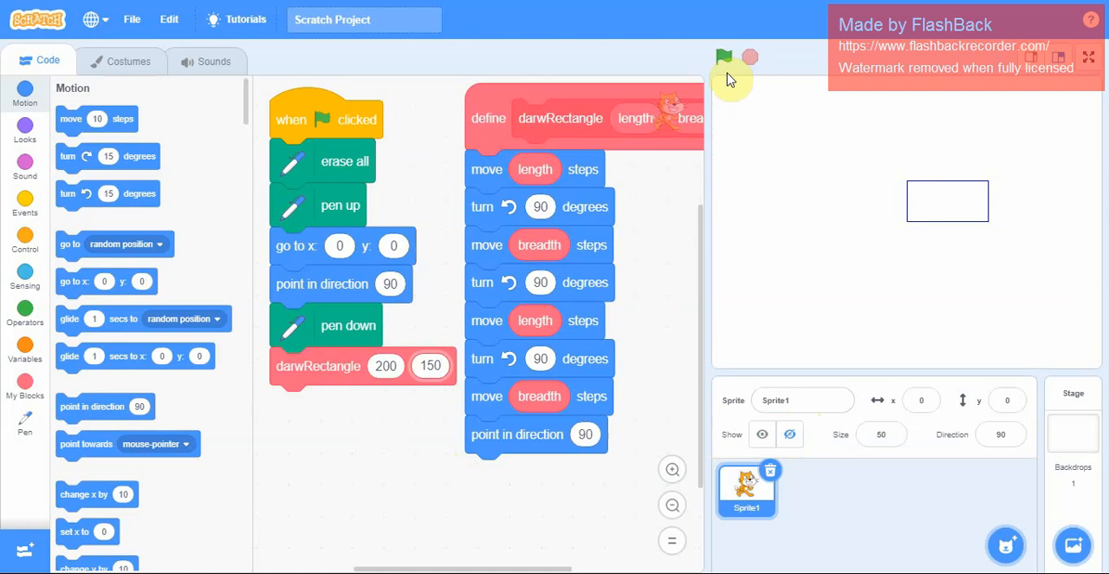
pyautogui.moveTo(725, 58)
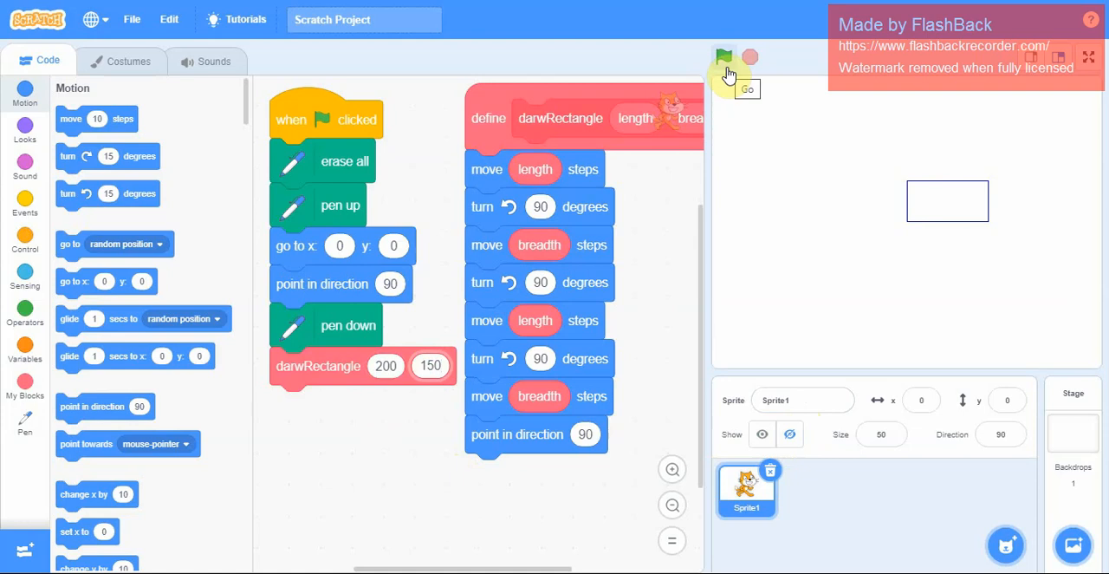
pyautogui.click(725, 58)
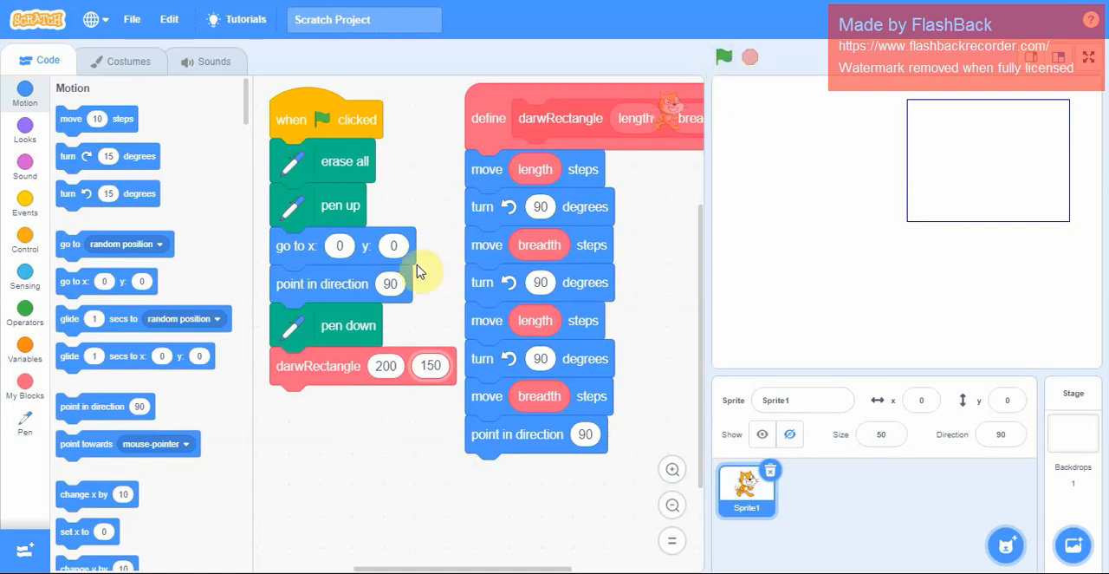
# Step: Add pen up after the darwRectangle 200, 150 call and run the script
pyautogui.click(25, 351)
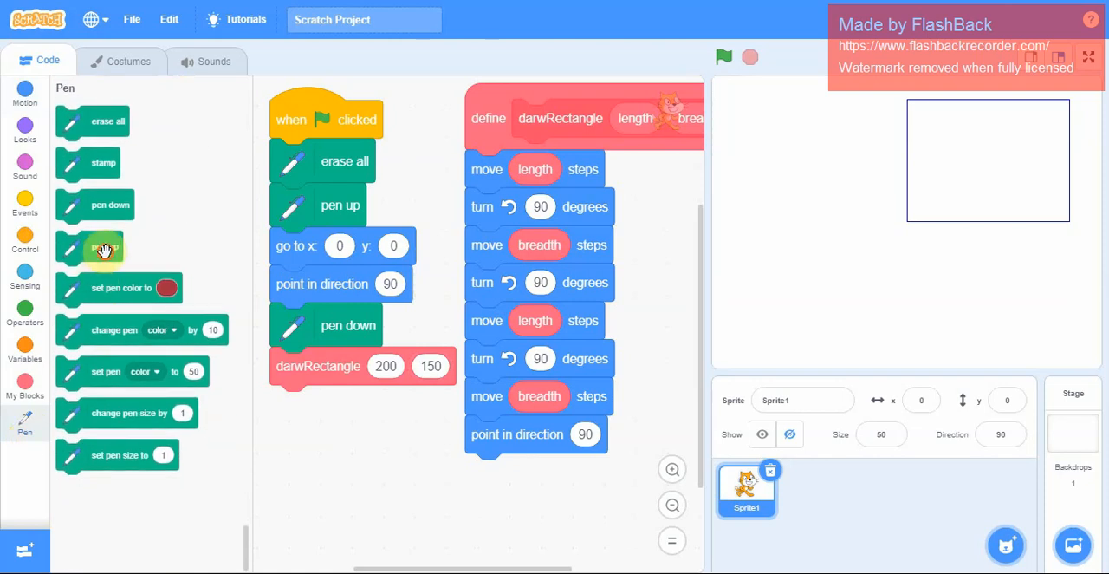
pyautogui.moveTo(103, 247); pyautogui.dragTo(319, 411)
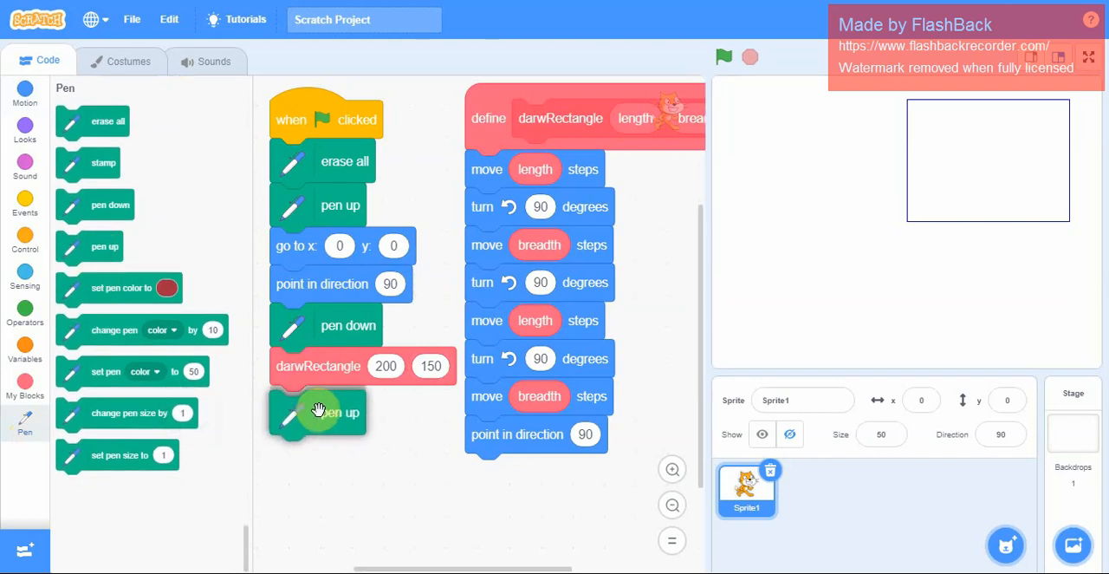
pyautogui.click(723, 57)
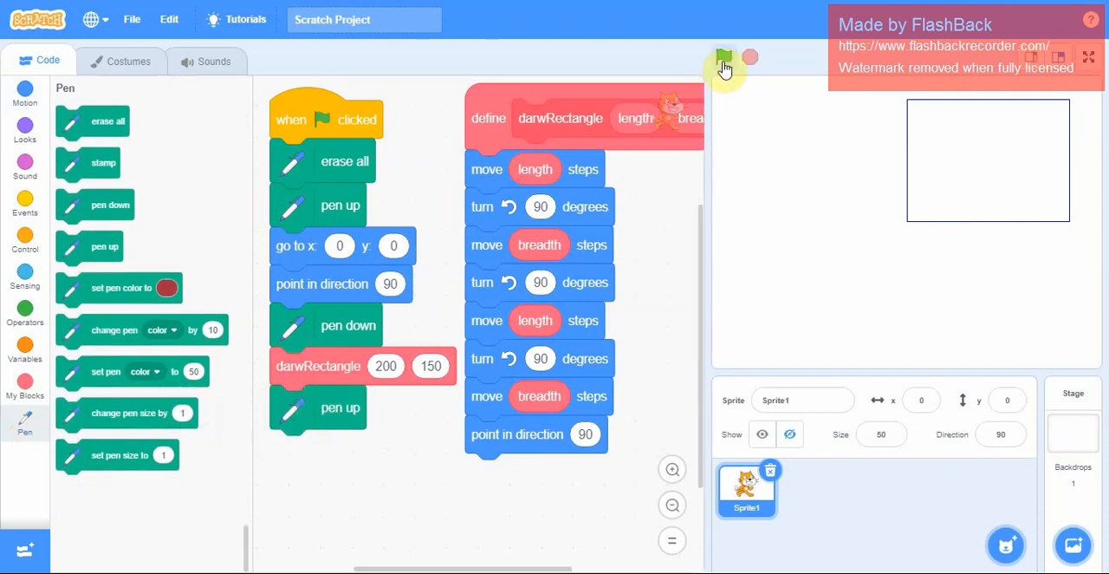